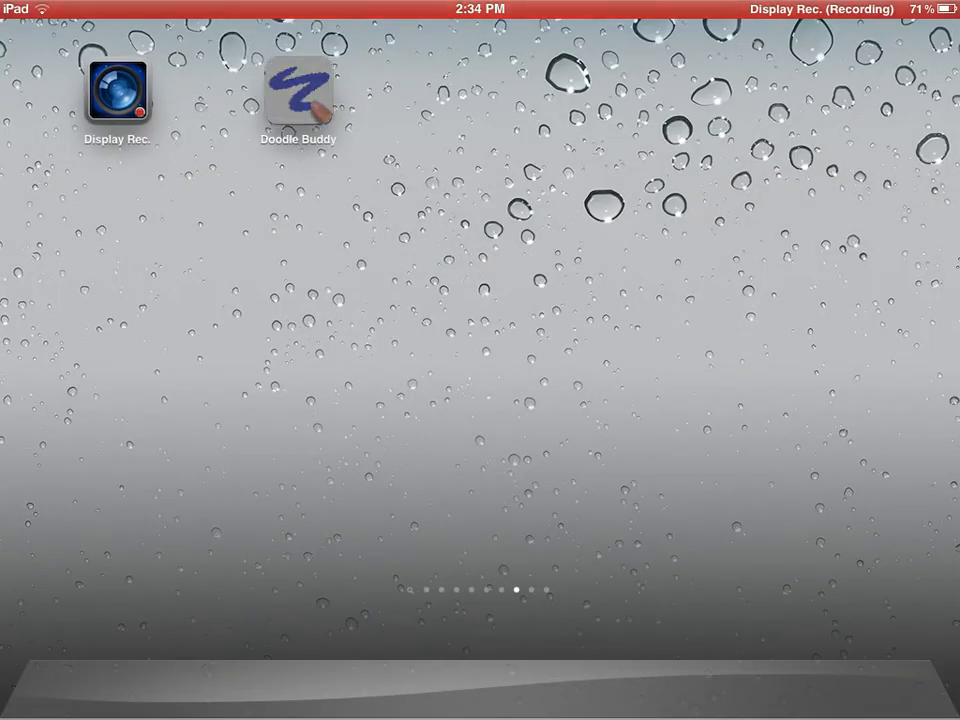
# - Launch Doodle Buddy to the canvas showing the orange handwritten Hi and AONL
pyautogui.click(298, 90)
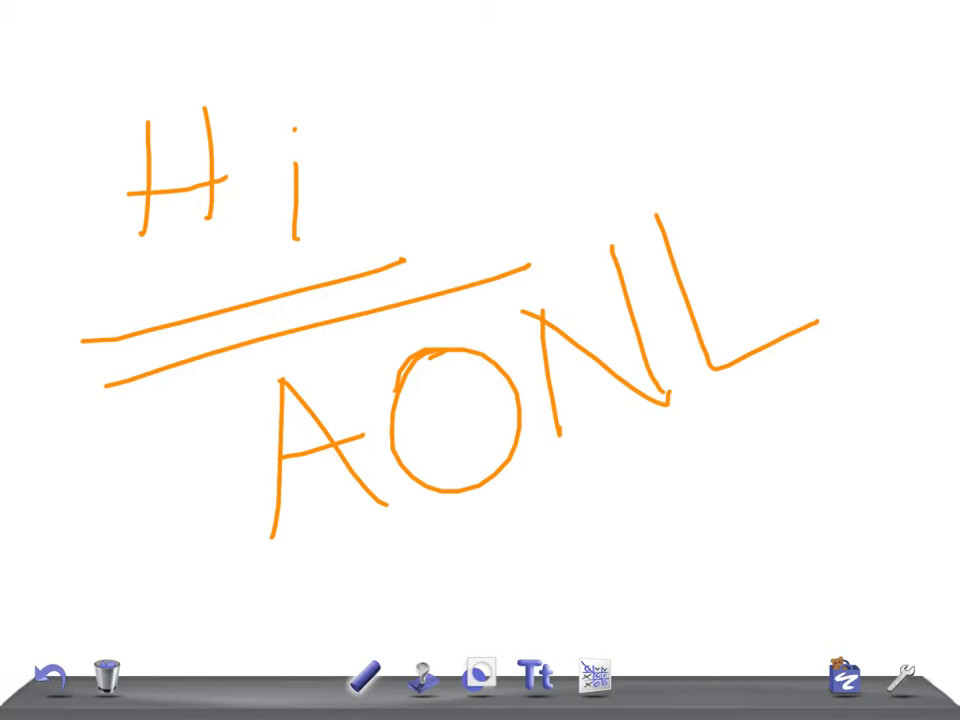
# - Clear the Hi AONL doodle and begin the orange 'Candi' heading on the blank canvas
pyautogui.click(104, 678)
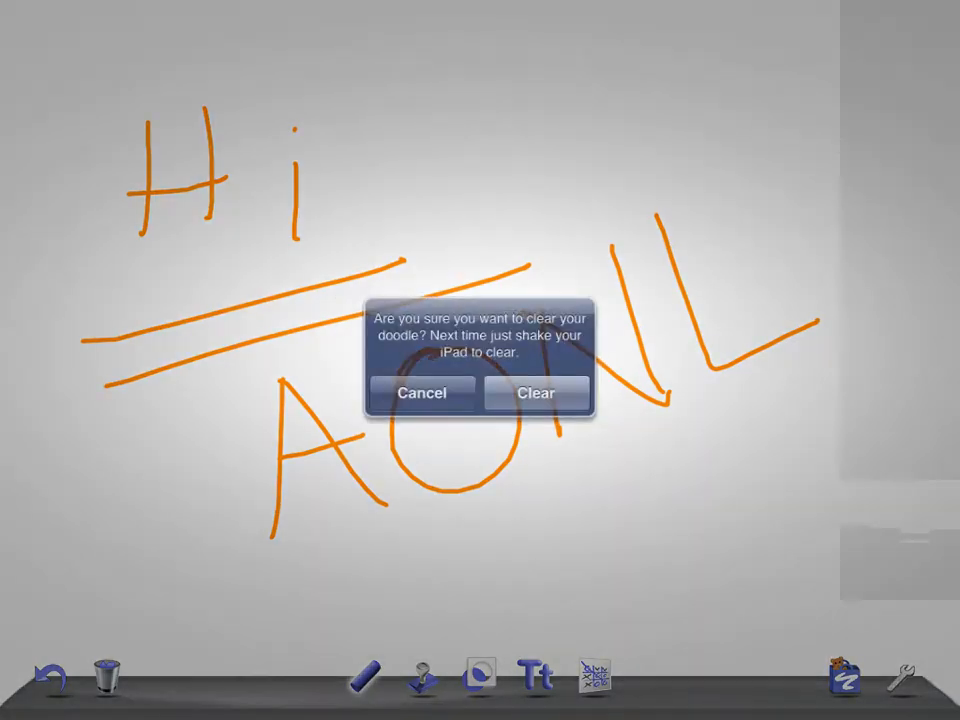
pyautogui.click(536, 392)
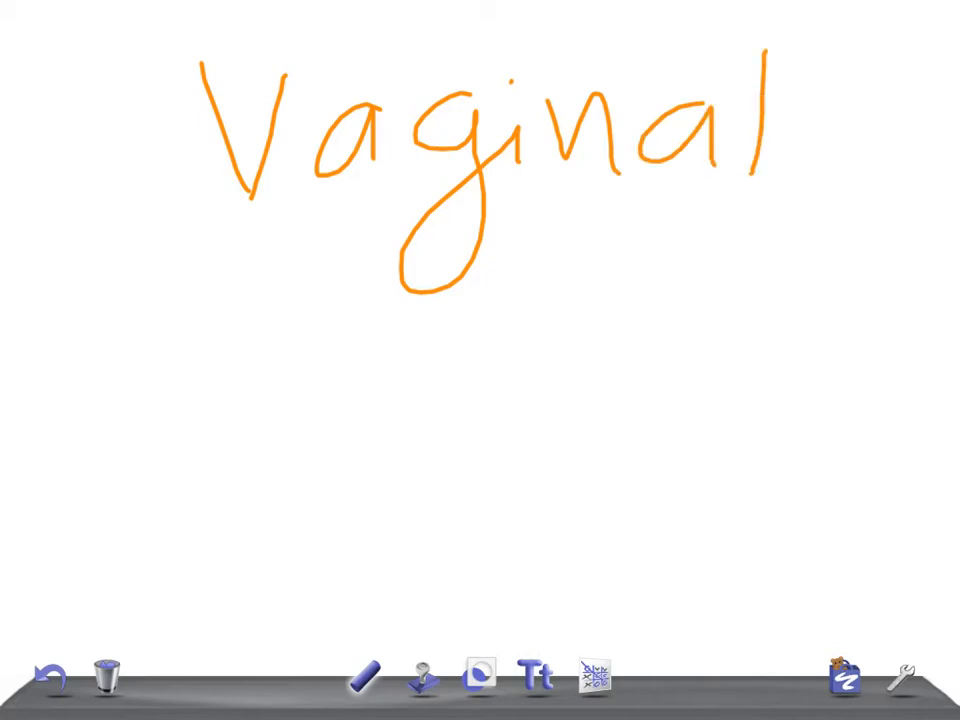
pyautogui.moveTo(290, 344); pyautogui.dragTo(290, 430)
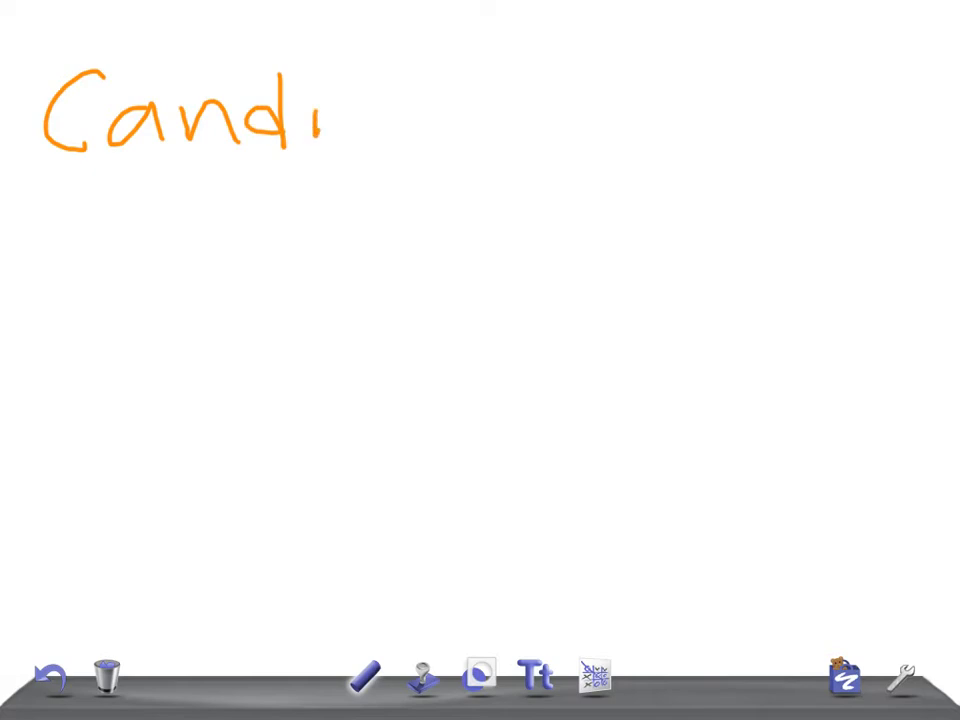
# - Write 'Candida Albicans' with arrowed notes (cottage cheese, KOH/pseudohyphae, DM/antibiotics/pregnancy), then request a clear
pyautogui.moveTo(320, 120); pyautogui.dragTo(480, 120)
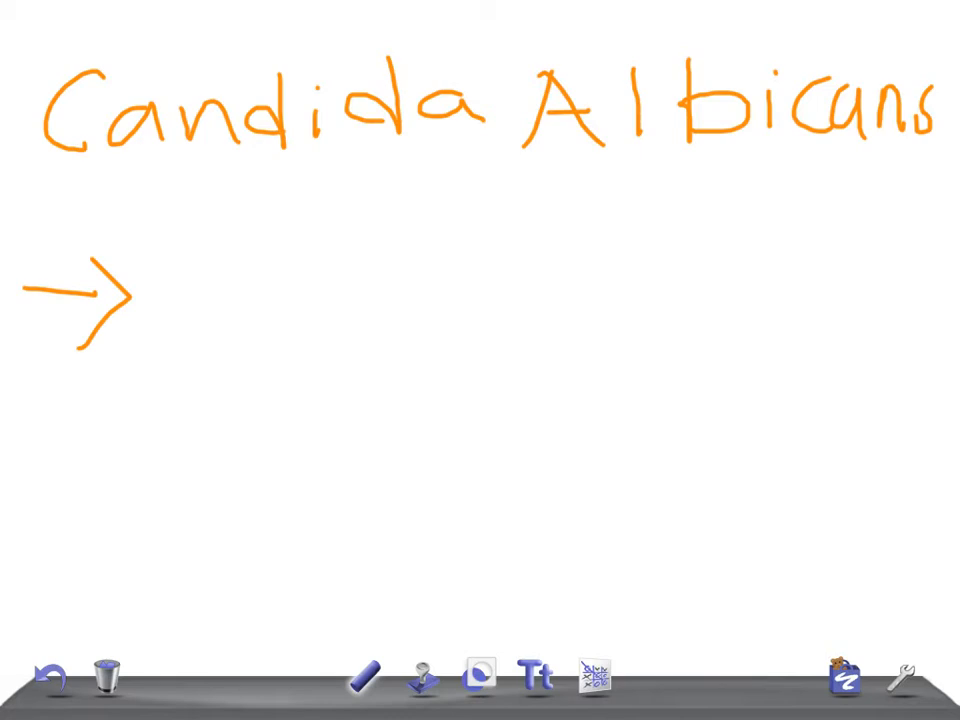
pyautogui.moveTo(170, 290); pyautogui.dragTo(480, 290)
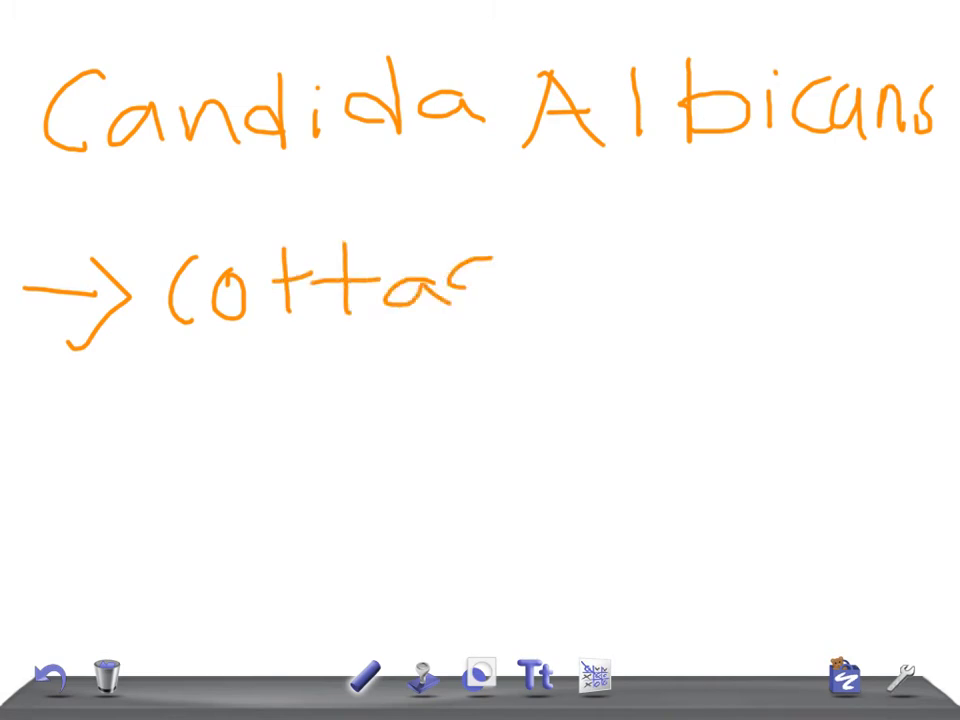
pyautogui.click(104, 676)
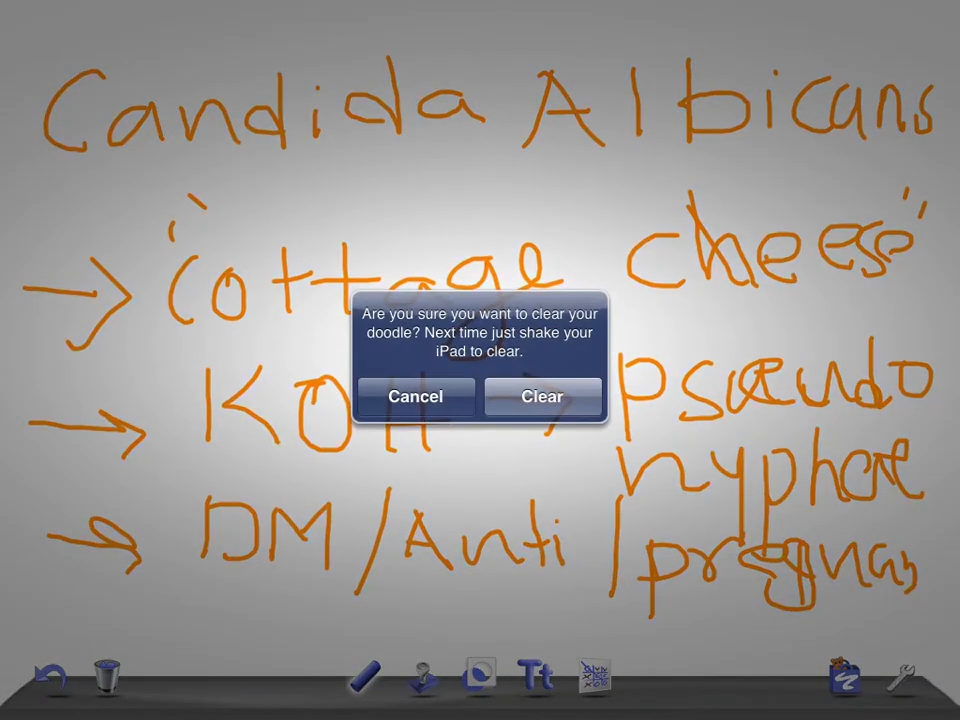
# - Wipe the Candida notes, write '→ Topical or Oral Antifungal', and bring up the clear prompt
pyautogui.click(540, 396)
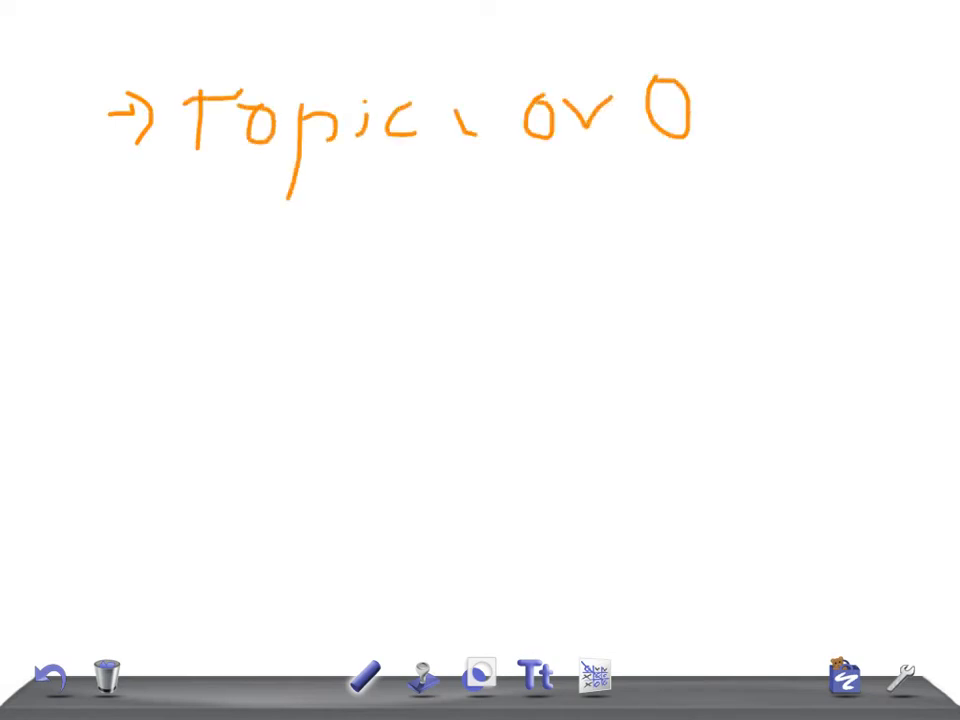
pyautogui.moveTo(724, 96); pyautogui.dragTo(830, 130)
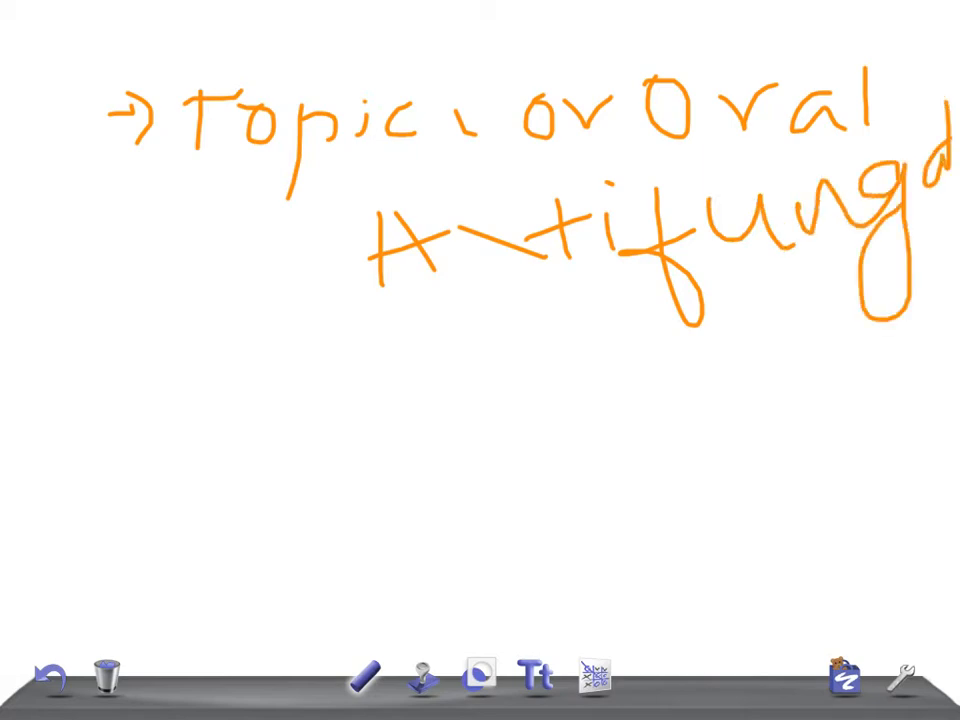
pyautogui.click(104, 676)
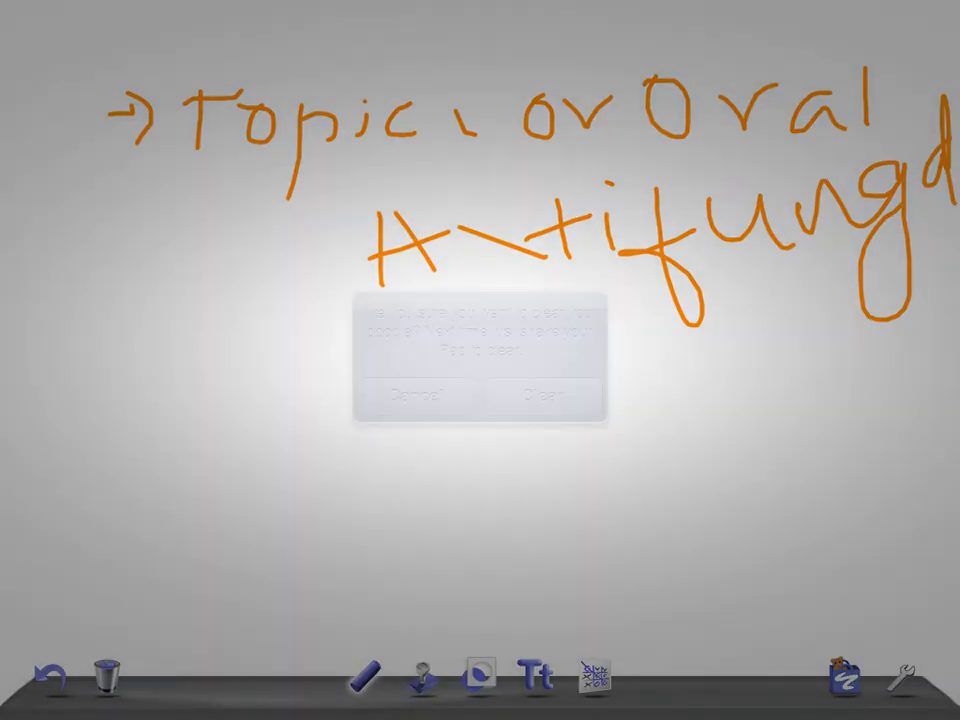
# - Clear the antifungal note and handwrite the Chlamydia heading and second line
pyautogui.click(542, 396)
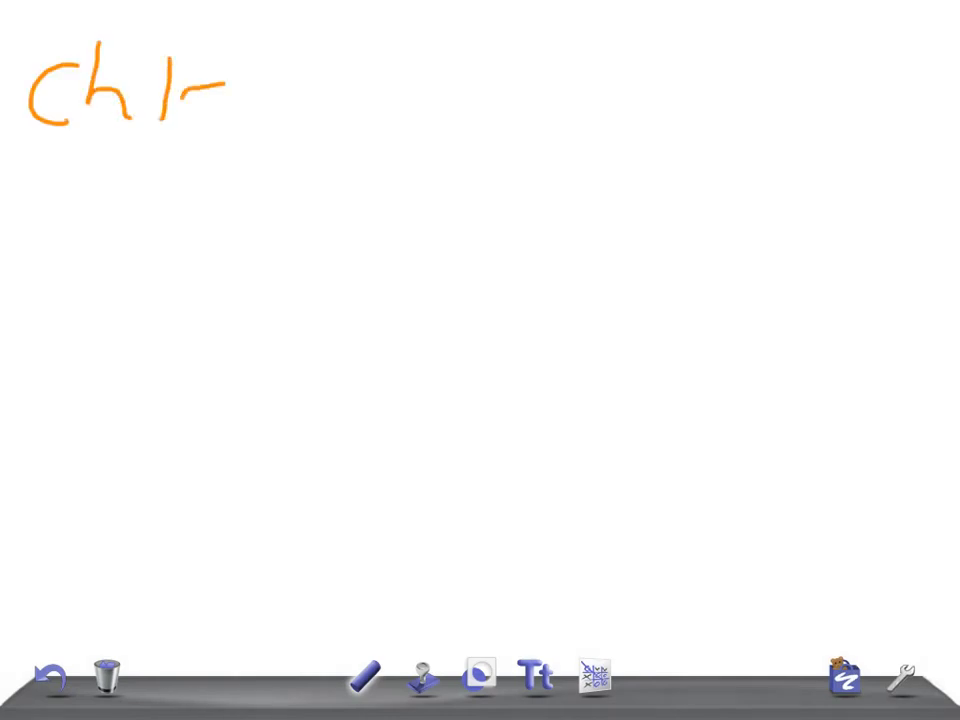
pyautogui.moveTo(200, 90); pyautogui.dragTo(420, 100)
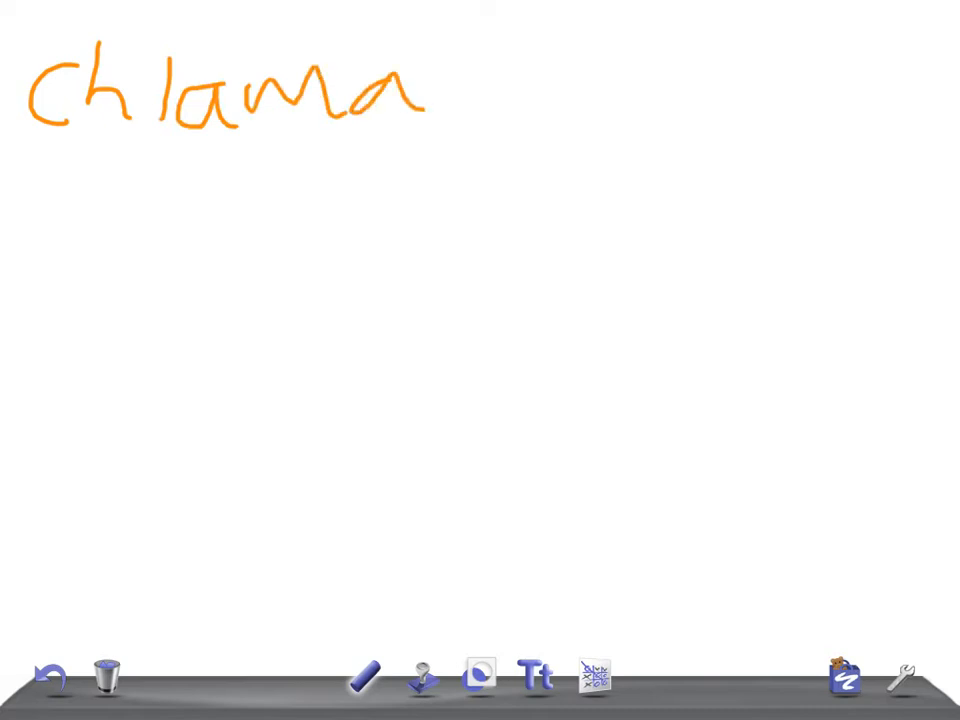
pyautogui.moveTo(430, 90); pyautogui.dragTo(570, 90)
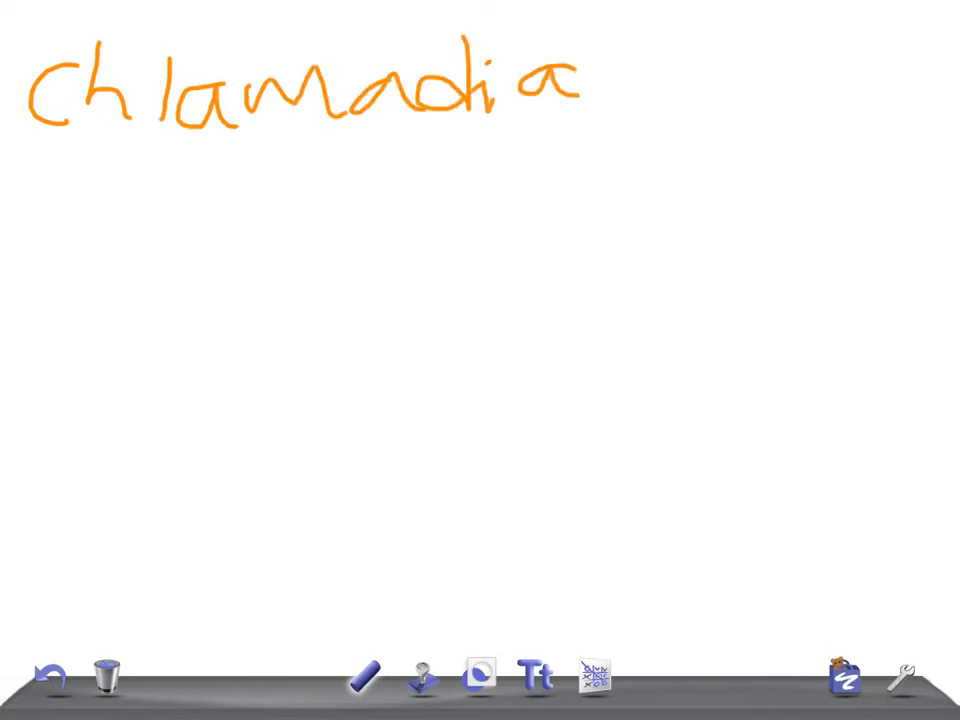
pyautogui.moveTo(600, 90); pyautogui.dragTo(770, 100)
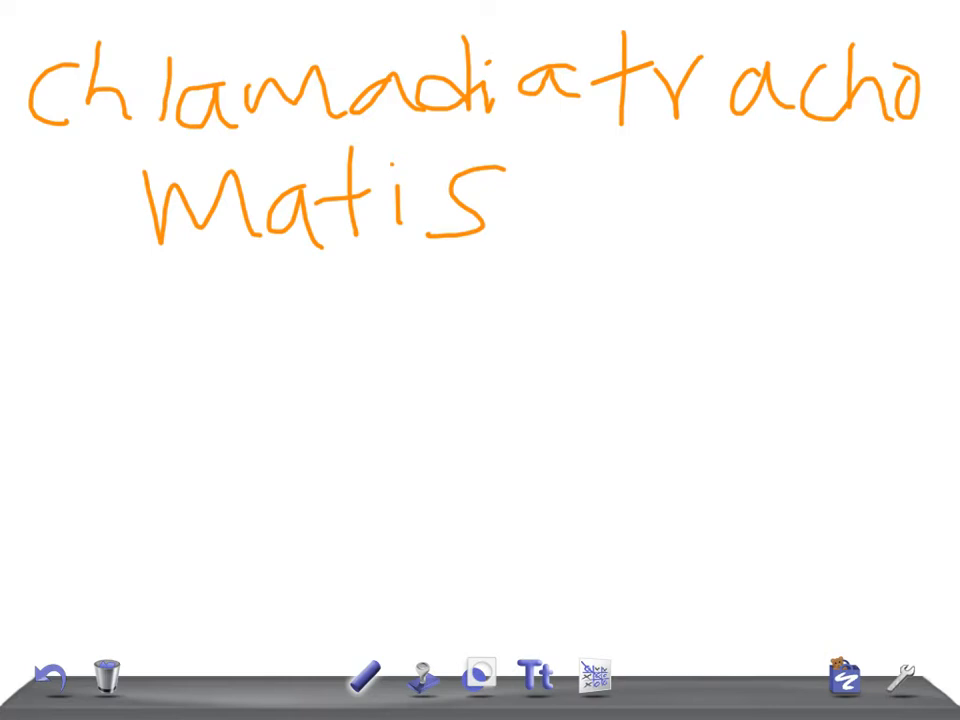
# - Add arrowed notes dysuria and positive culture with Doxy/Azith treatment, then wipe the Chlamydia page
pyautogui.moveTo(44, 338); pyautogui.dragTo(180, 338)
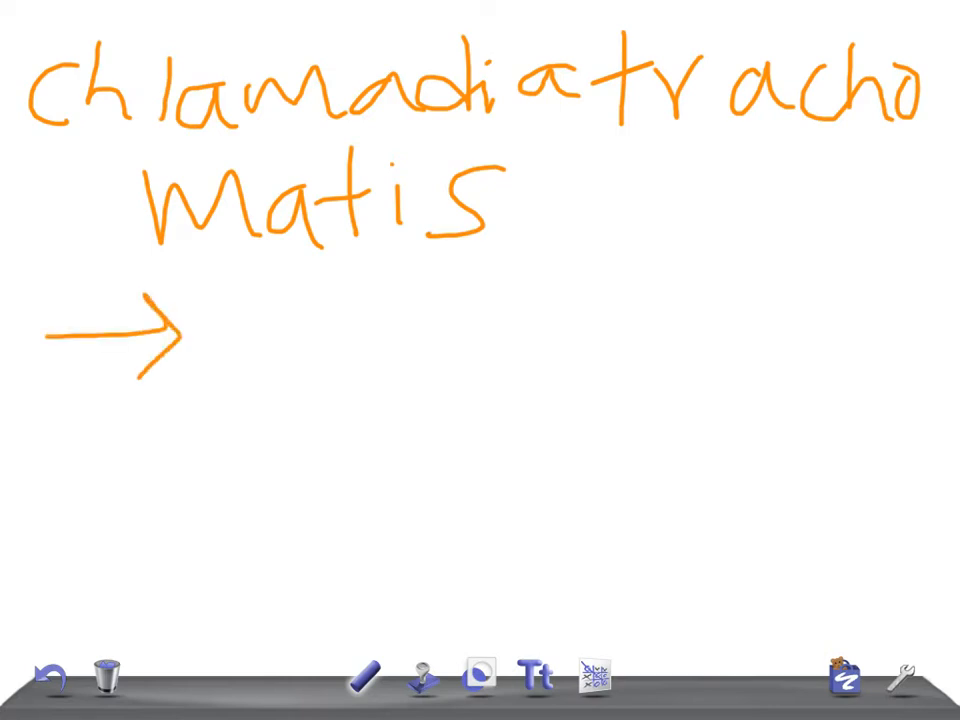
pyautogui.moveTo(300, 300); pyautogui.dragTo(300, 376)
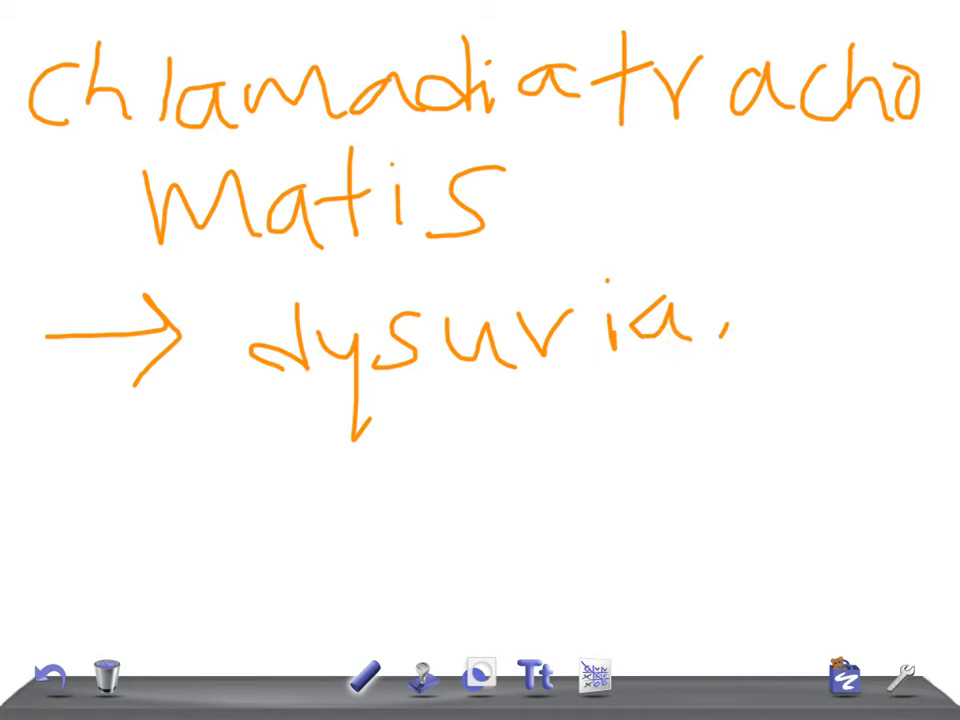
pyautogui.moveTo(76, 480); pyautogui.dragTo(170, 470)
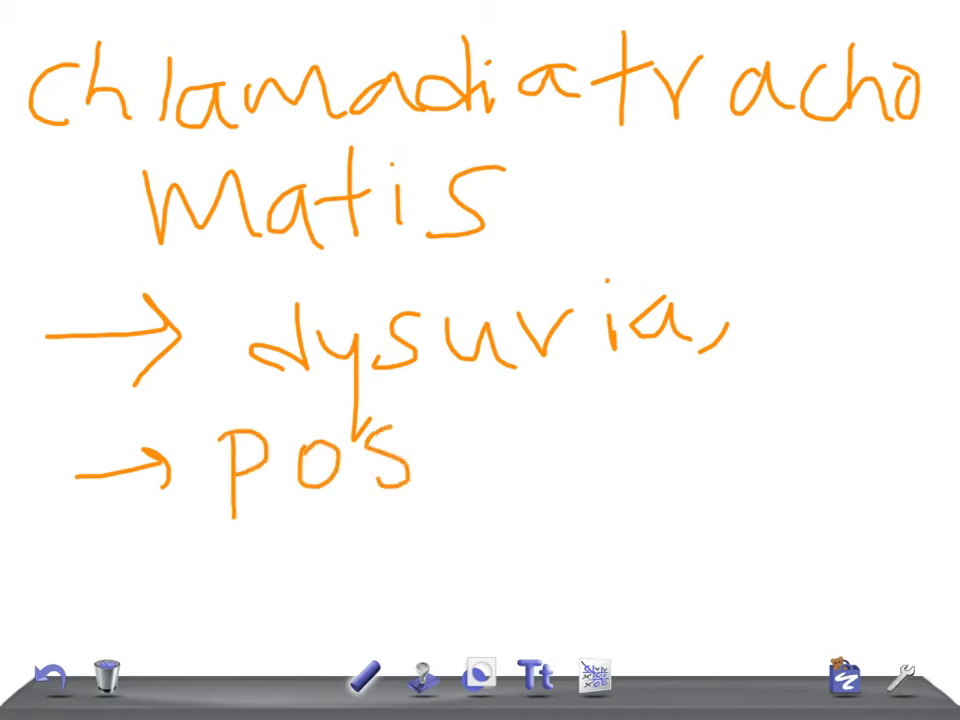
pyautogui.moveTo(400, 460); pyautogui.dragTo(630, 460)
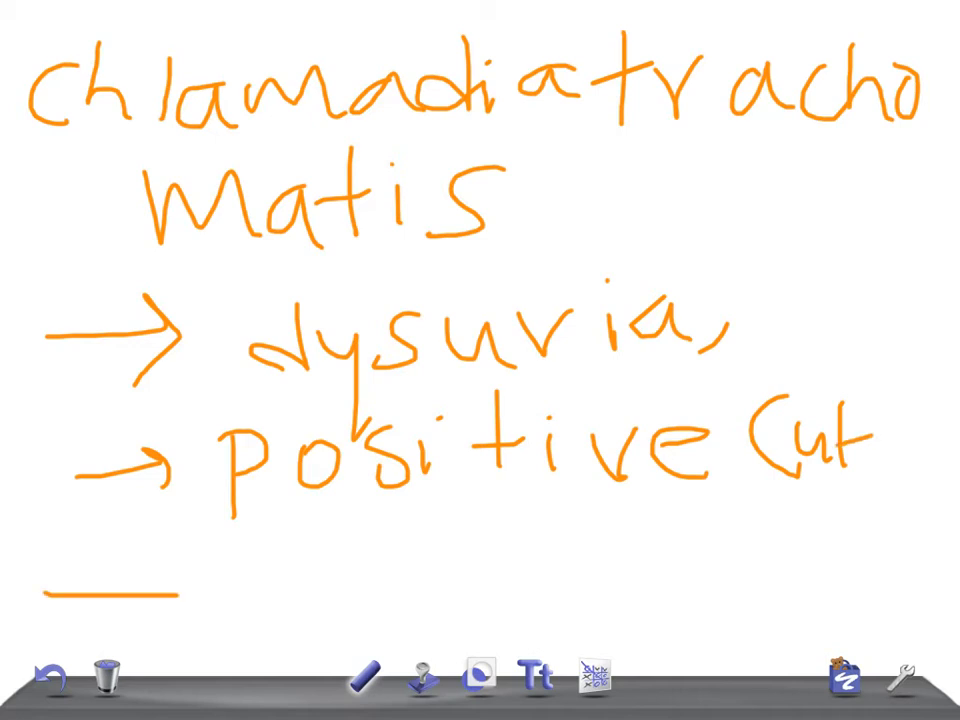
pyautogui.click(100, 678)
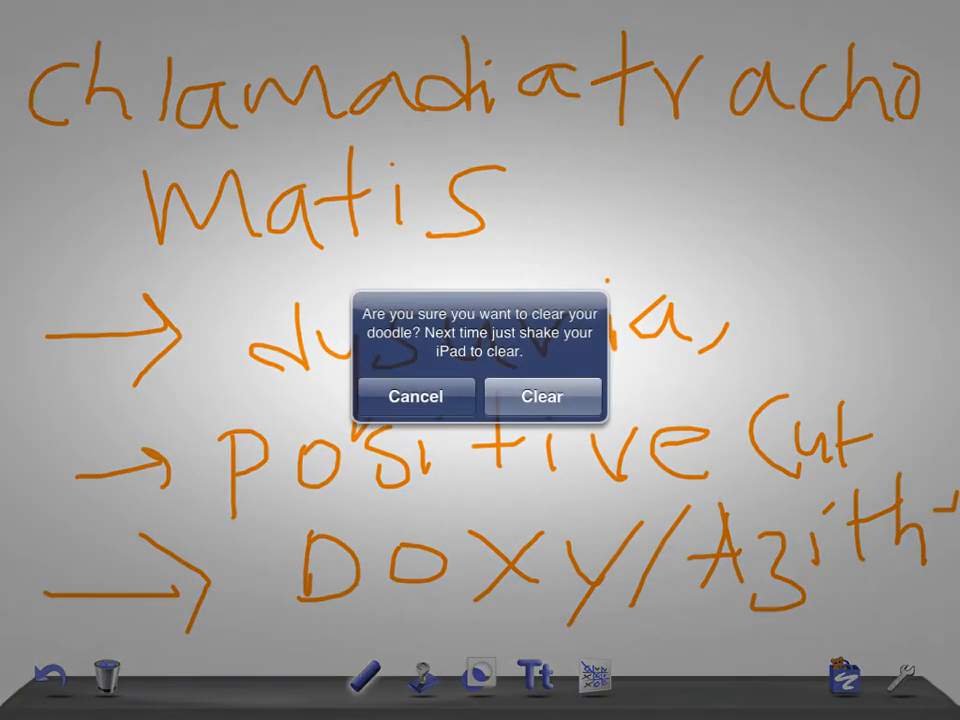
pyautogui.click(540, 396)
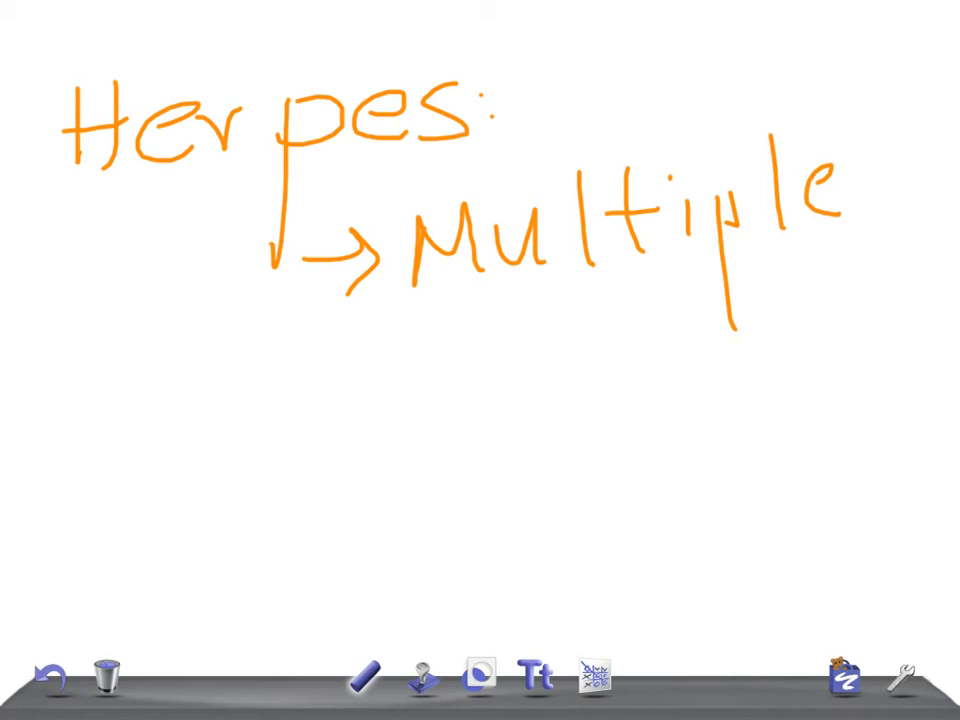
# - Add 'shallow, painful ulcers' and the Acyclovir arrow to the Herpes notes, then clear for the Molluscum page
pyautogui.moveTo(180, 324); pyautogui.dragTo(160, 410)
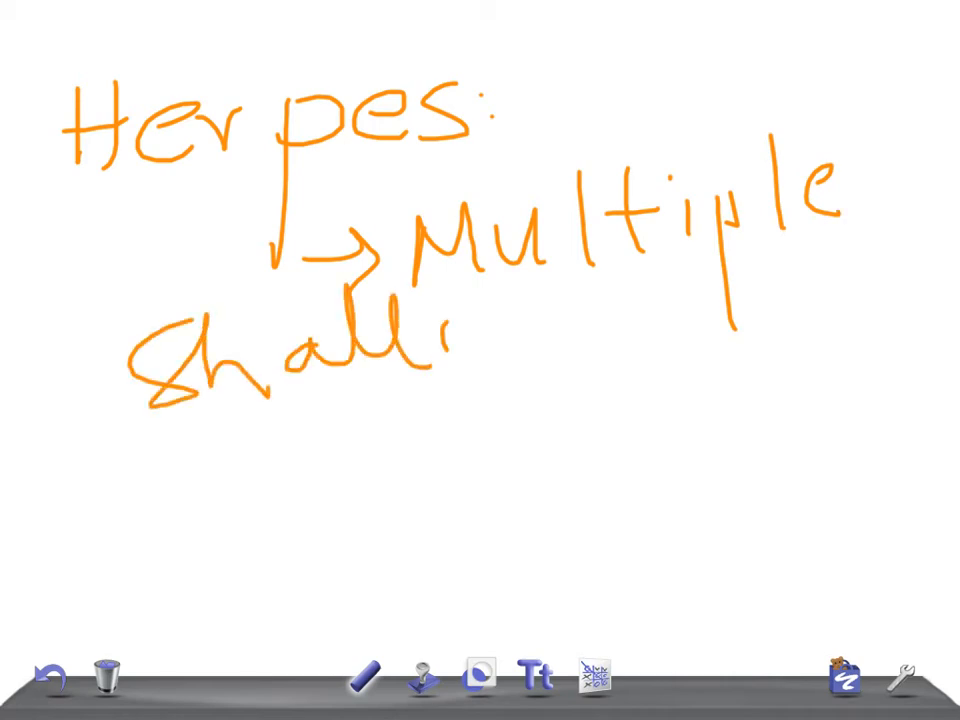
pyautogui.moveTo(440, 340); pyautogui.dragTo(730, 360)
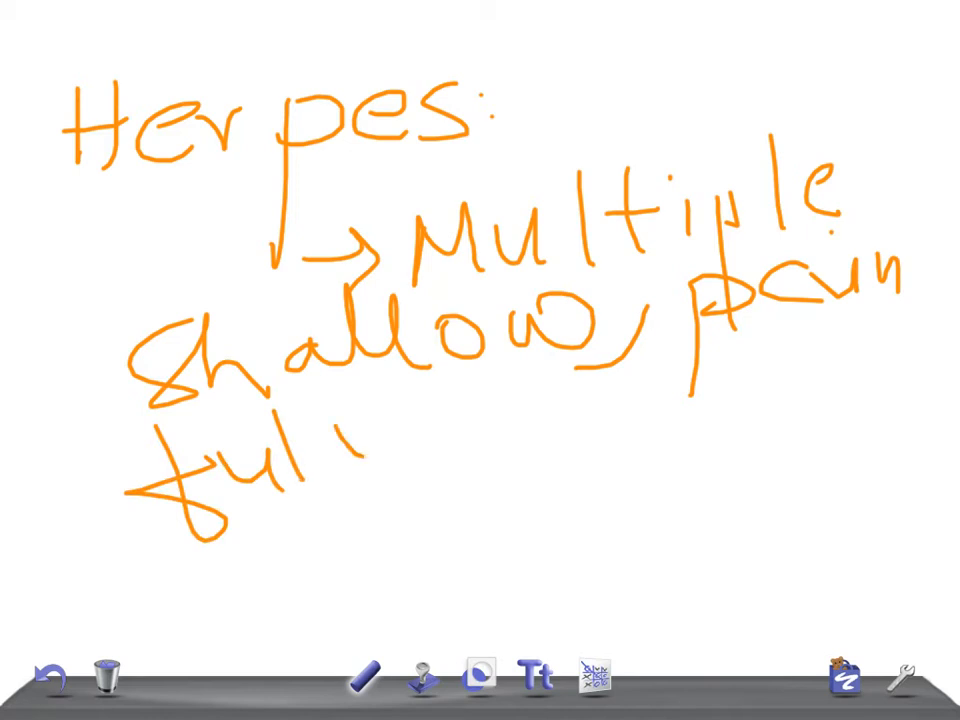
pyautogui.moveTo(370, 440); pyautogui.dragTo(530, 440)
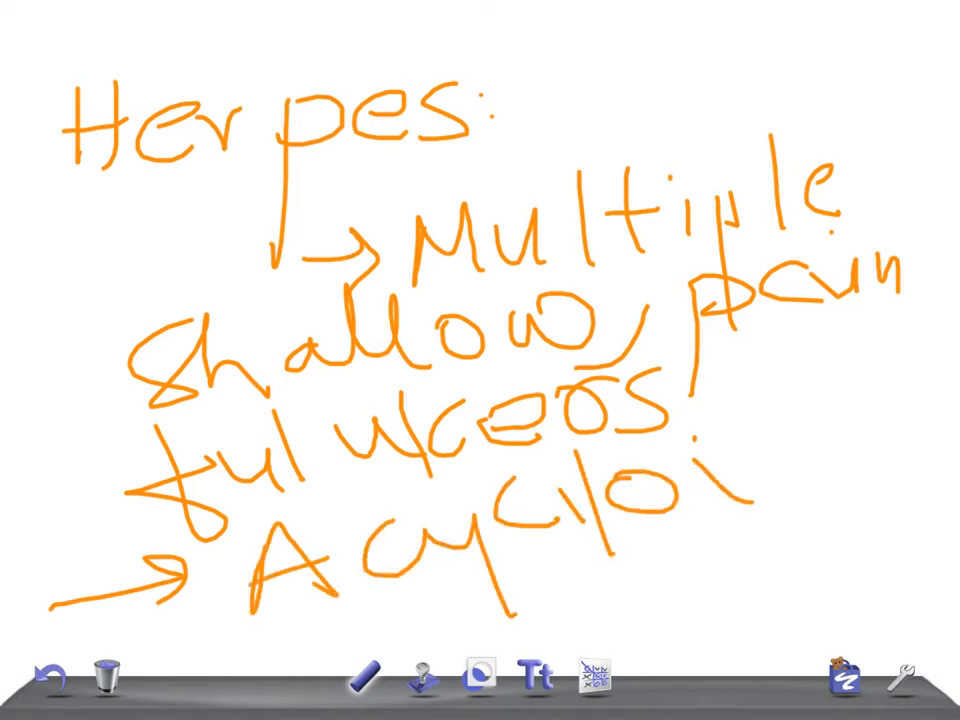
pyautogui.click(104, 678)
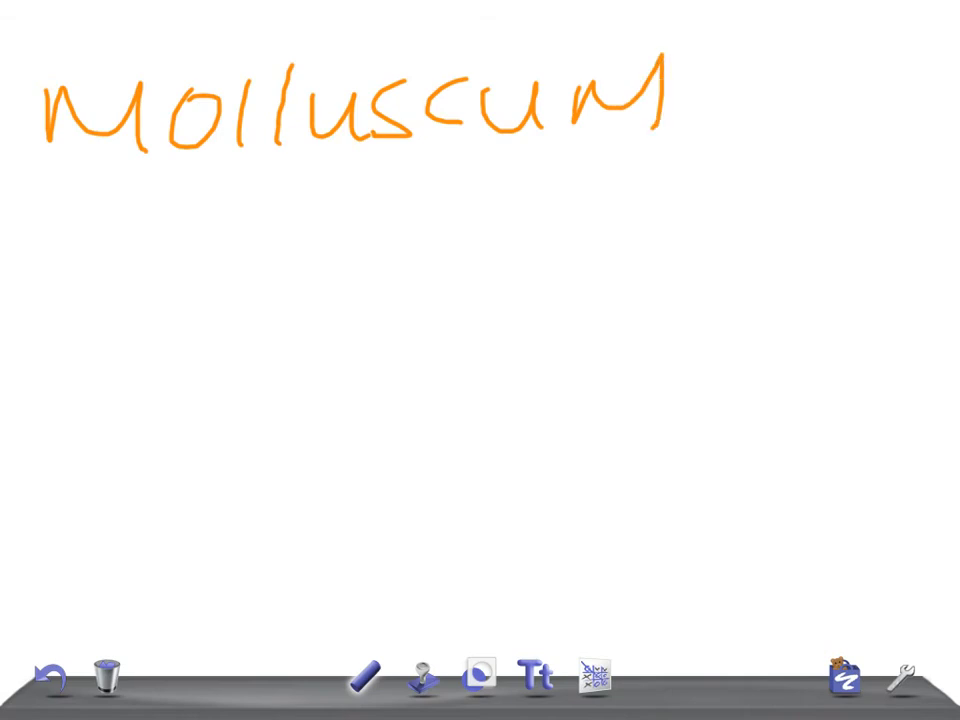
# - Handwrite the 'N.G.' heading with an arrow and the start of 'M' on the fresh page
pyautogui.moveTo(230, 210); pyautogui.dragTo(340, 260)
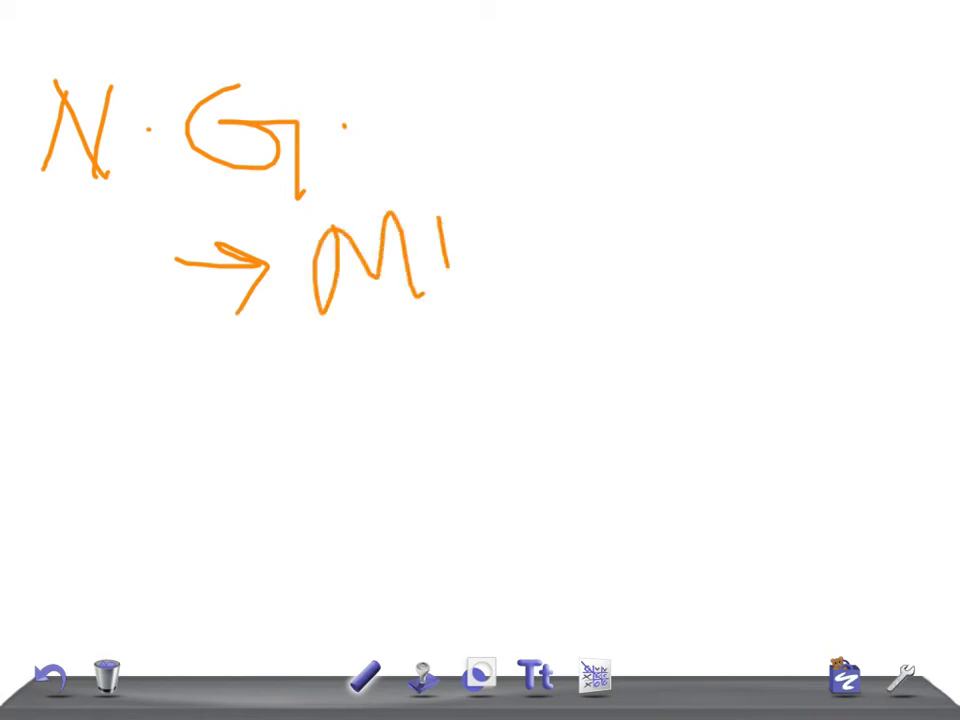
# - Write mucopurulent cervicitis and the Ceftriaxone/Cefixime treatment arrow under N.G
pyautogui.moveTo(460, 260); pyautogui.dragTo(630, 300)
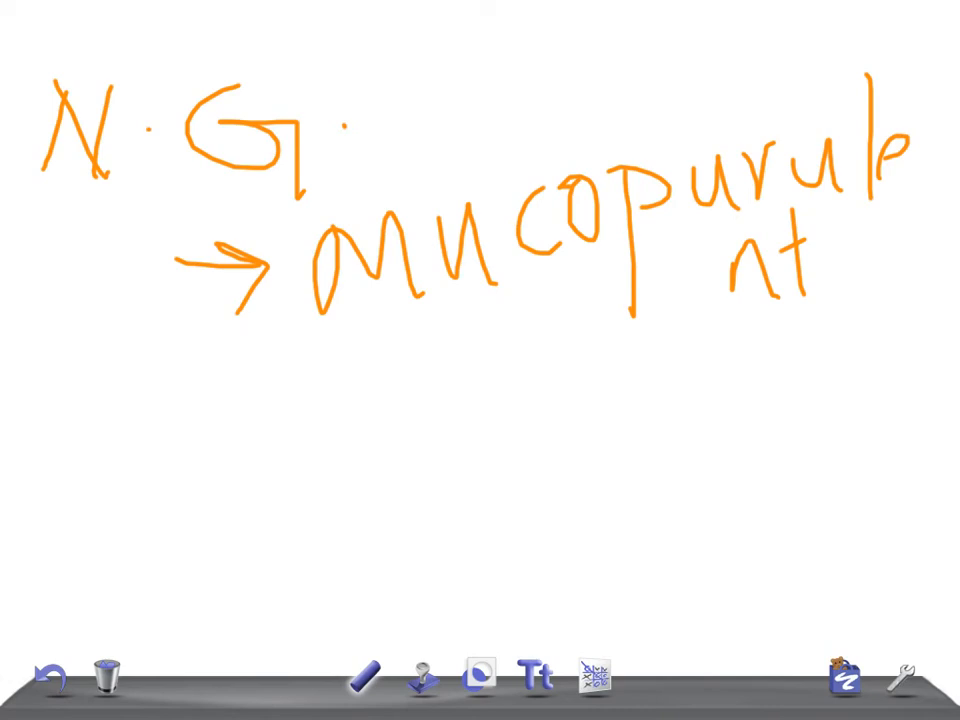
pyautogui.moveTo(220, 430); pyautogui.dragTo(400, 420)
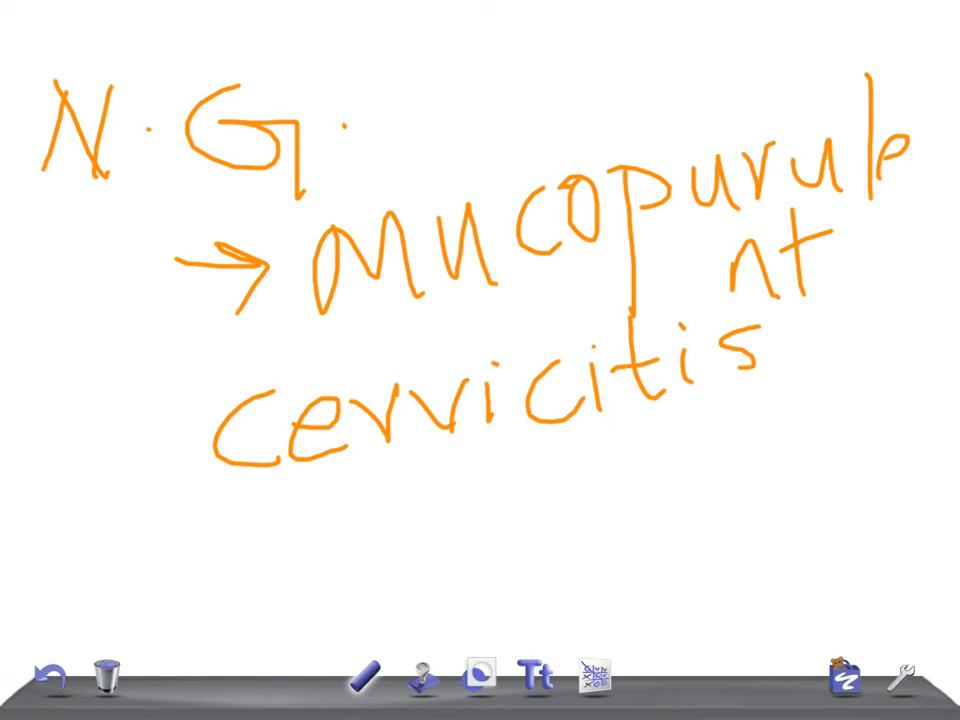
pyautogui.moveTo(170, 556); pyautogui.dragTo(260, 520)
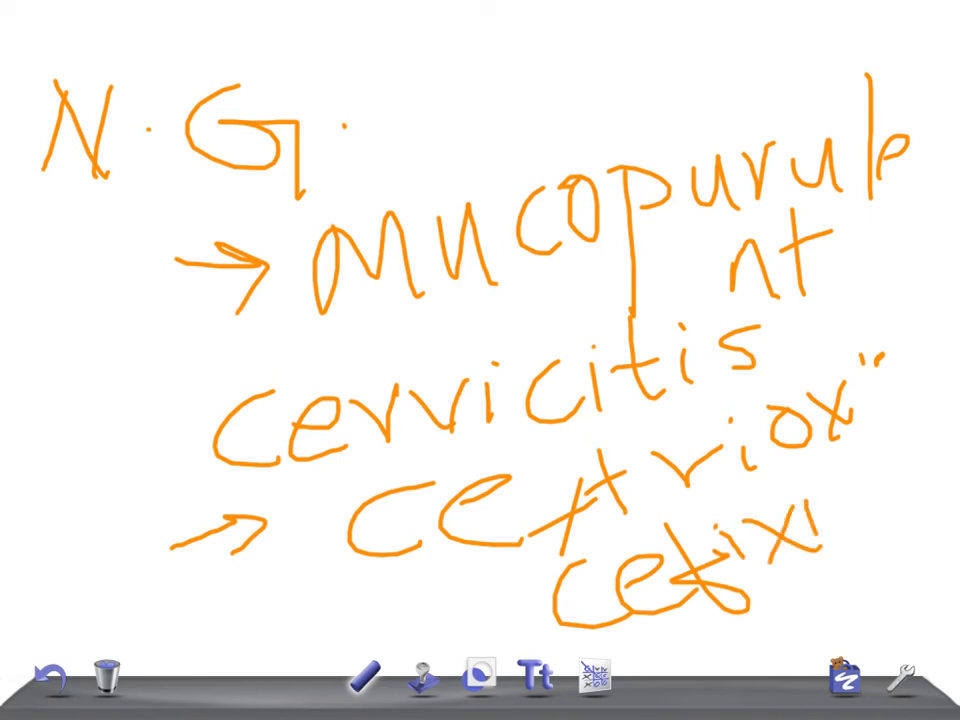
pyautogui.moveTo(820, 560); pyautogui.dragTo(920, 490)
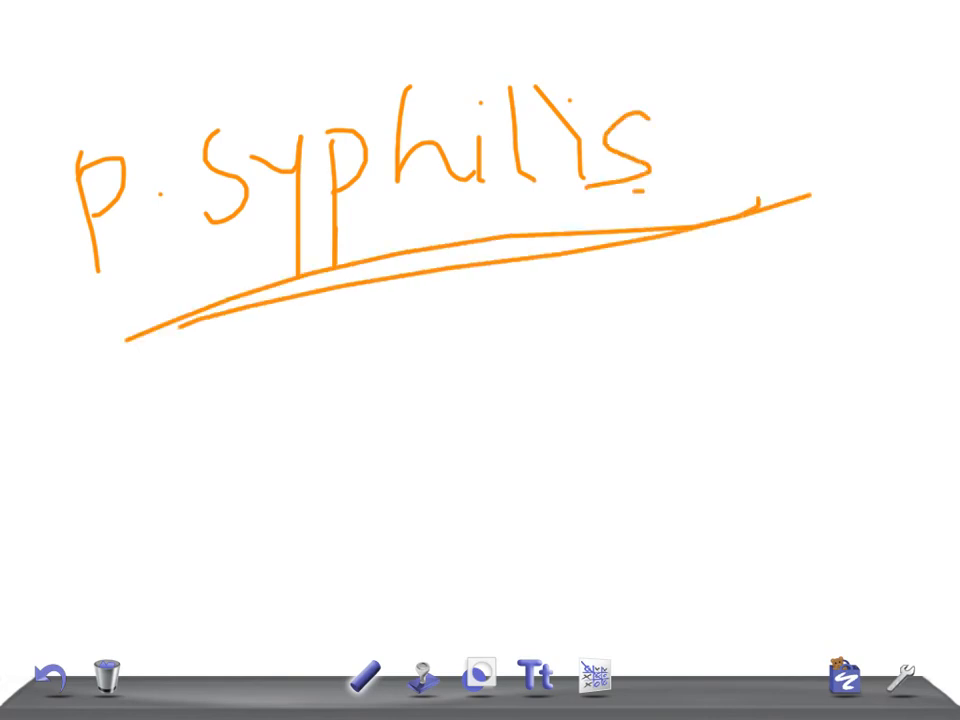
# - Handwrite the start of the 'S. Syphilis' heading on the fresh canvas
pyautogui.moveTo(200, 370); pyautogui.dragTo(224, 510)
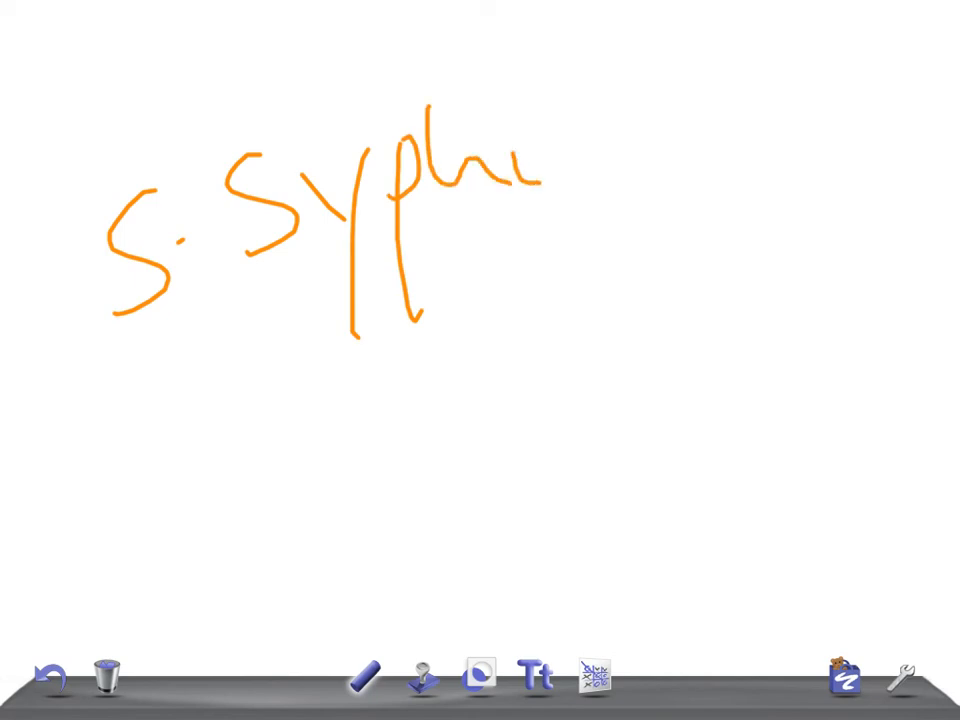
# - Add the maculopapular note under the S. Syphilis heading before starting the T. Vagi page
pyautogui.moveTo(600, 80); pyautogui.dragTo(744, 160)
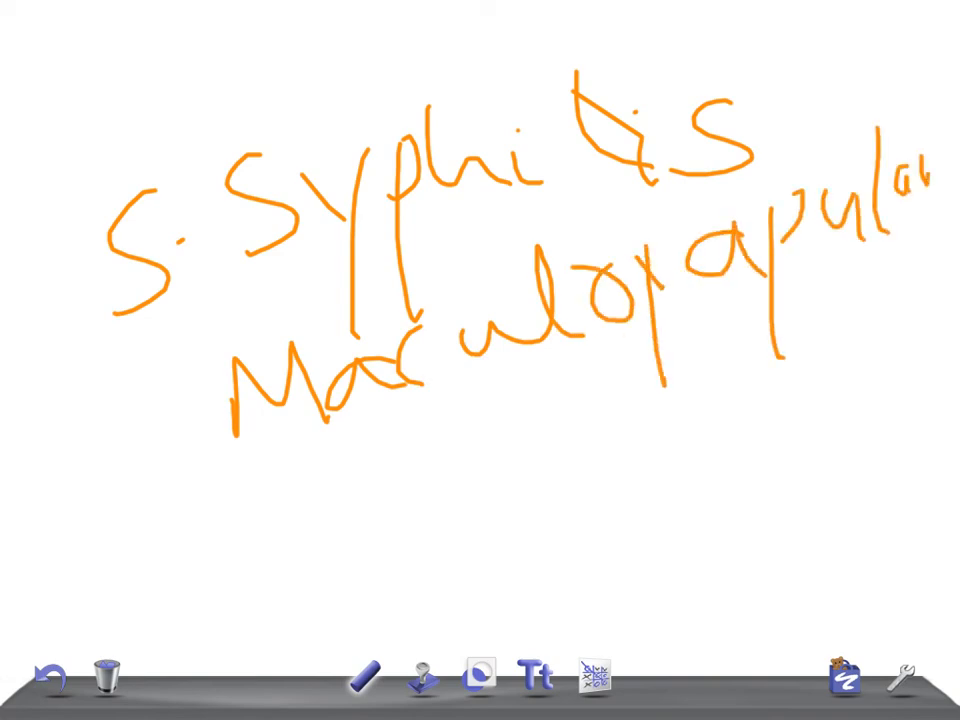
pyautogui.moveTo(310, 480); pyautogui.dragTo(280, 570)
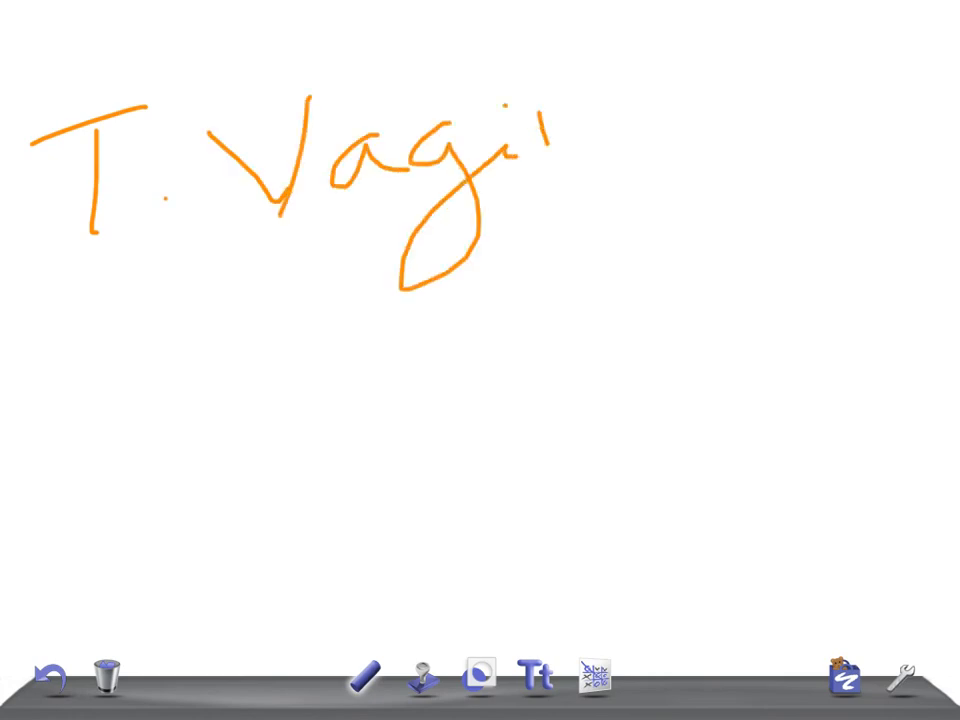
# - Finish the 'T. Vaginalis' heading and handwrite 'Green' beneath it as the first note
pyautogui.moveTo(560, 130); pyautogui.dragTo(840, 130)
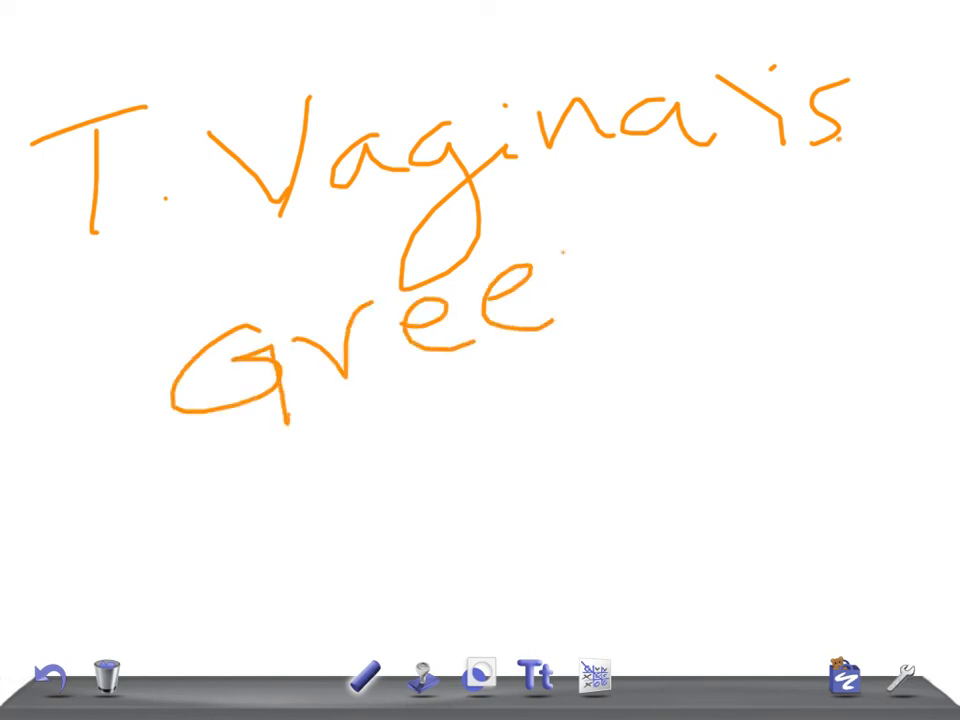
pyautogui.moveTo(570, 240); pyautogui.dragTo(650, 300)
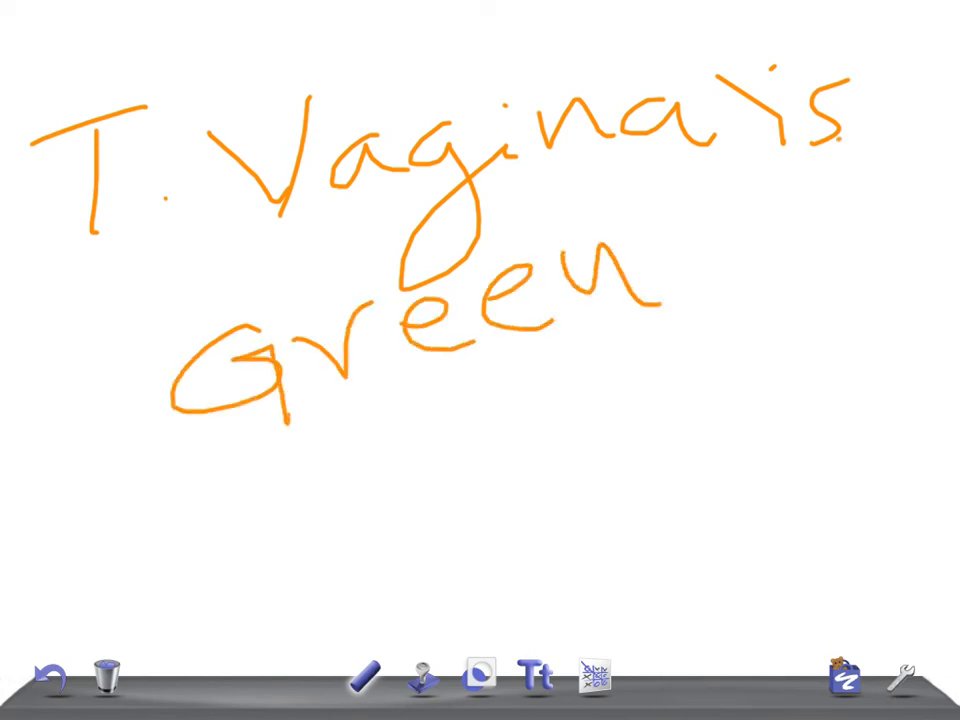